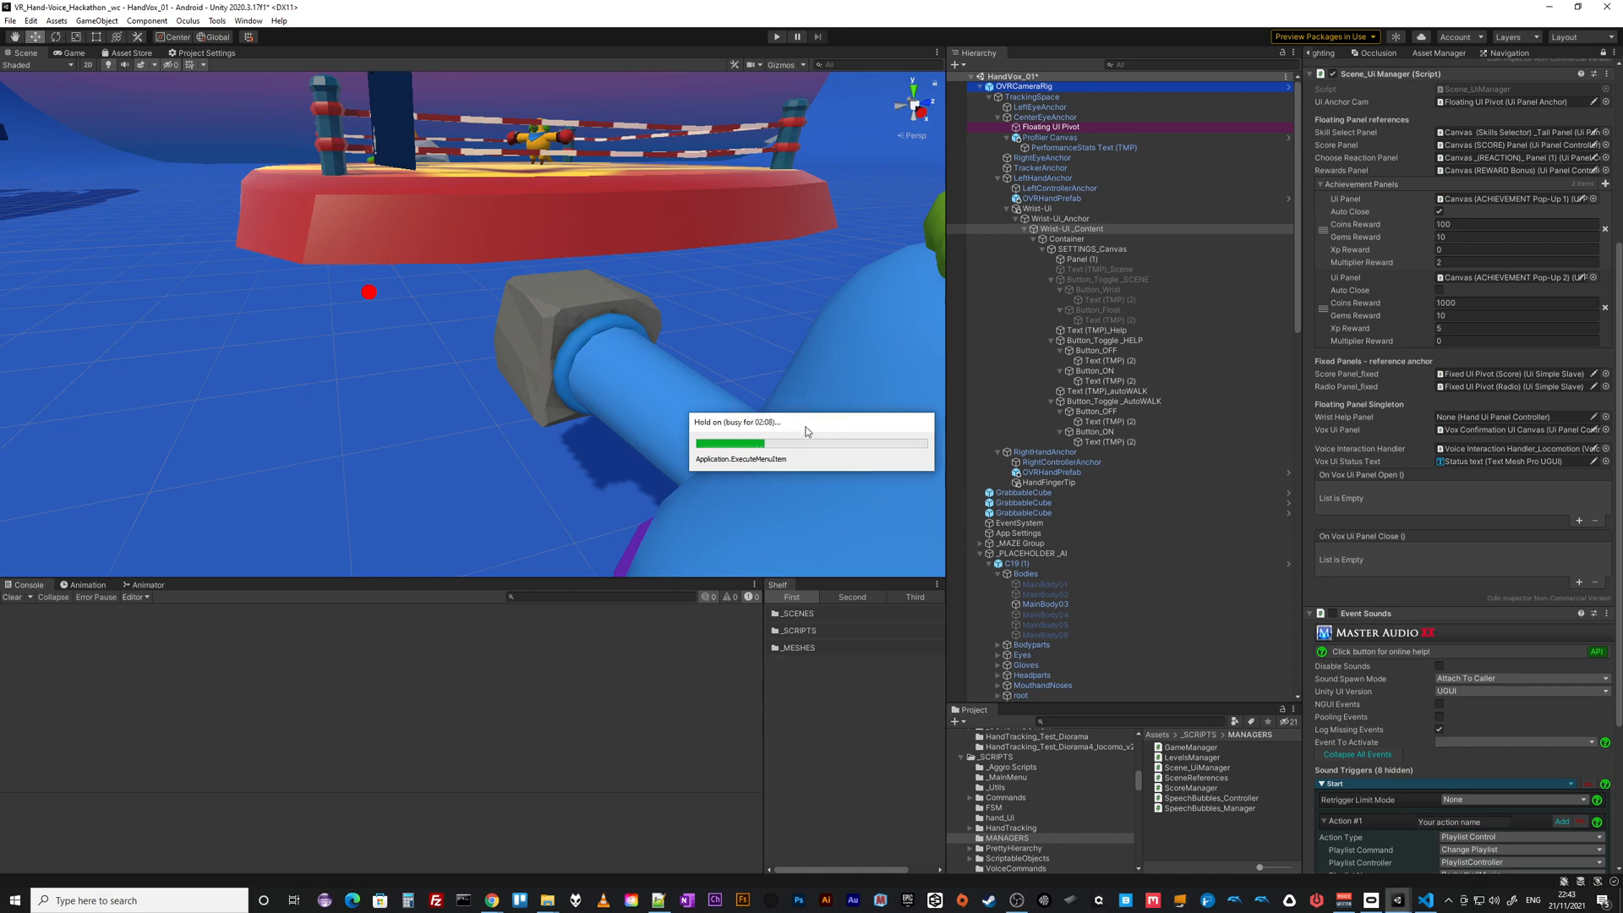
{"action": "mouse_move", "coordinate": [1233, 181]}
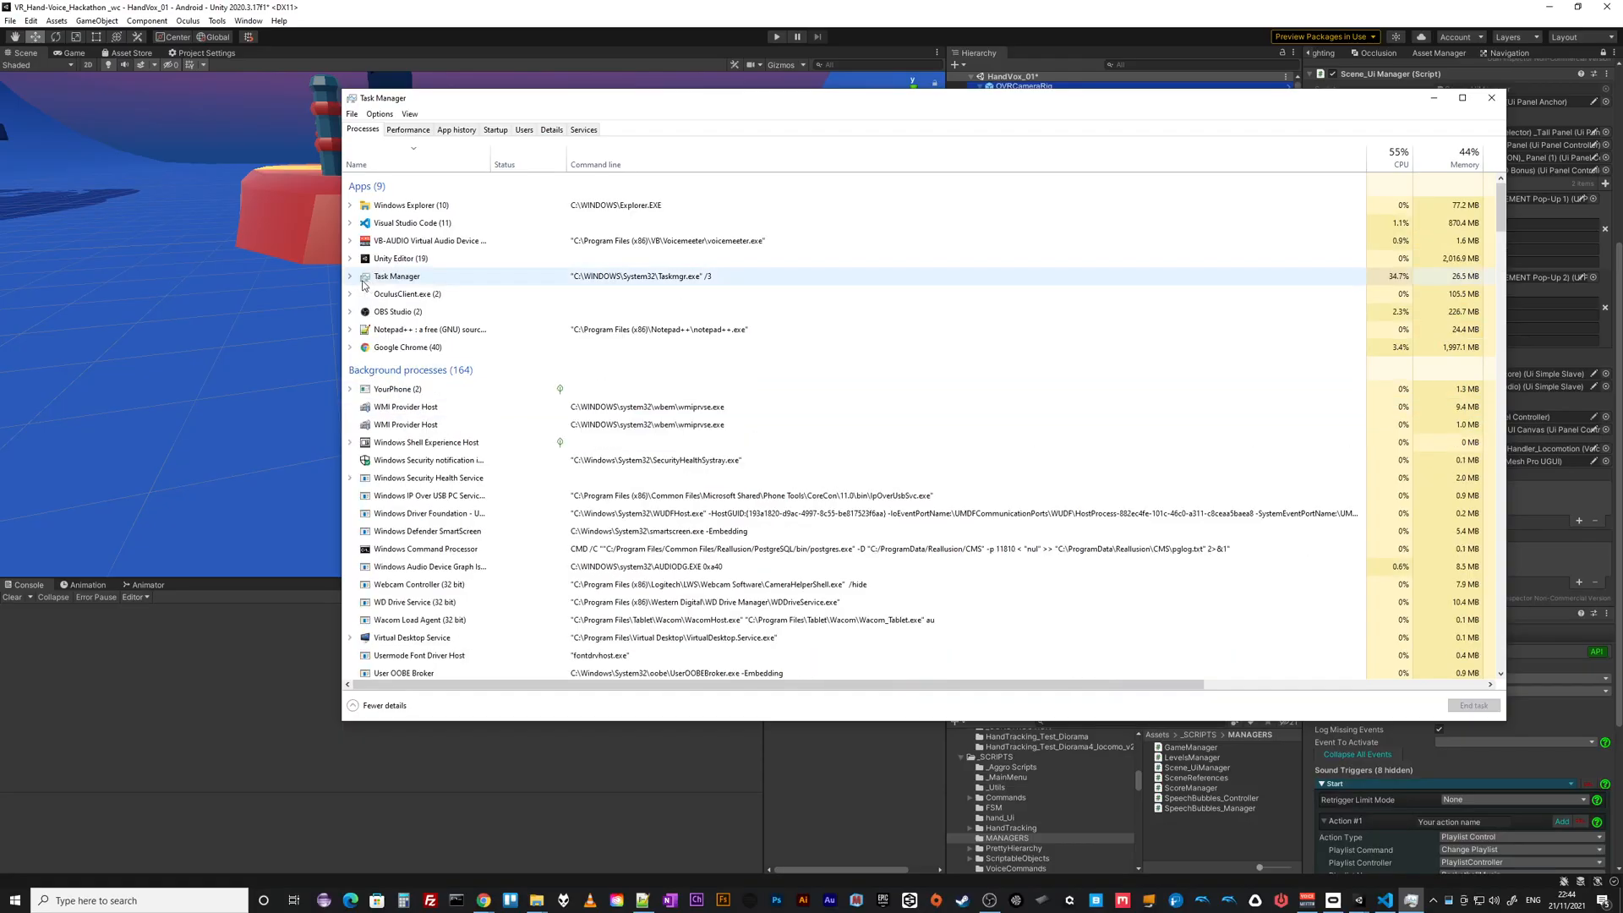
- Expand the Unity Editor group to show its child processes, including the not-responding main process
{"action": "left_click", "coordinate": [349, 258]}
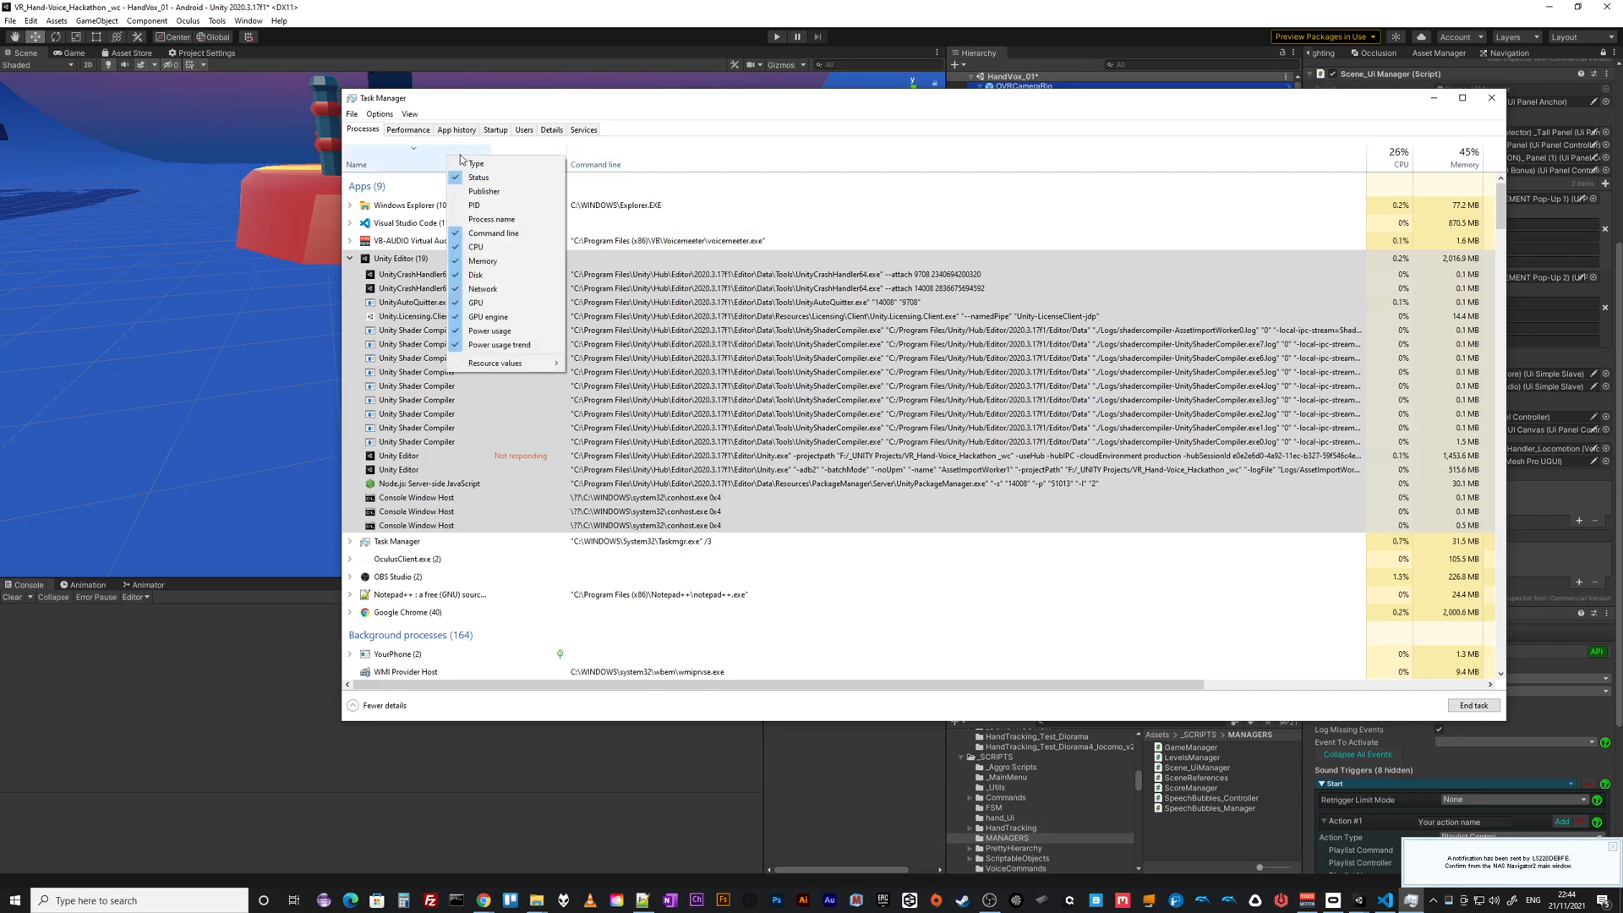
{"action": "mouse_move", "coordinate": [483, 260]}
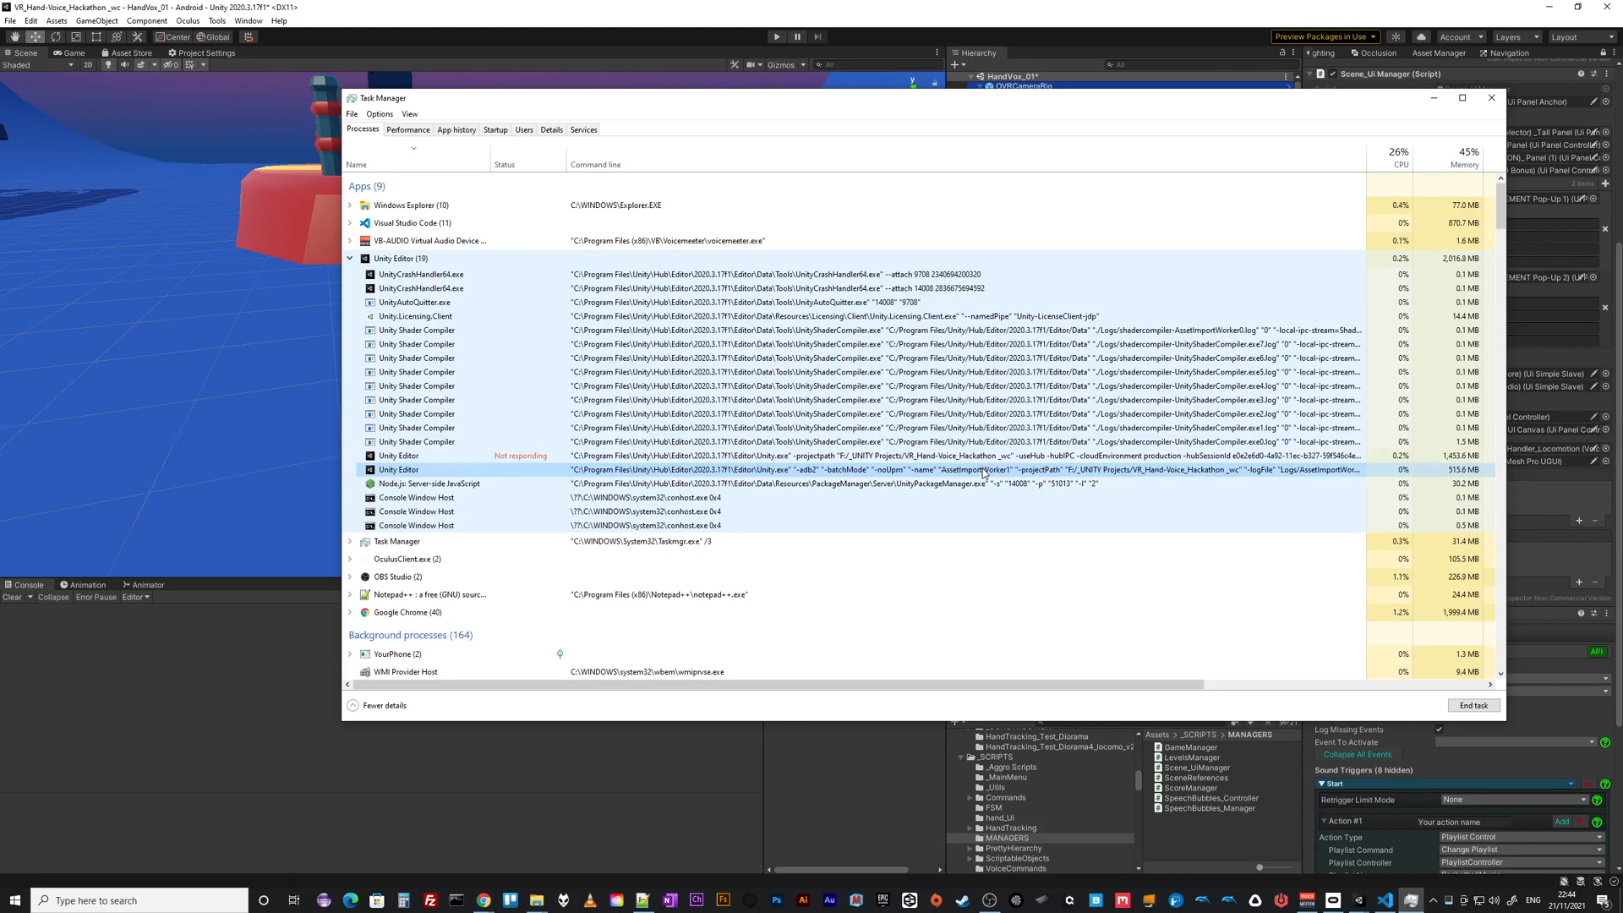
- End the stuck AssetImportWorker Unity Editor process and close Task Manager
{"action": "right_click", "coordinate": [398, 469]}
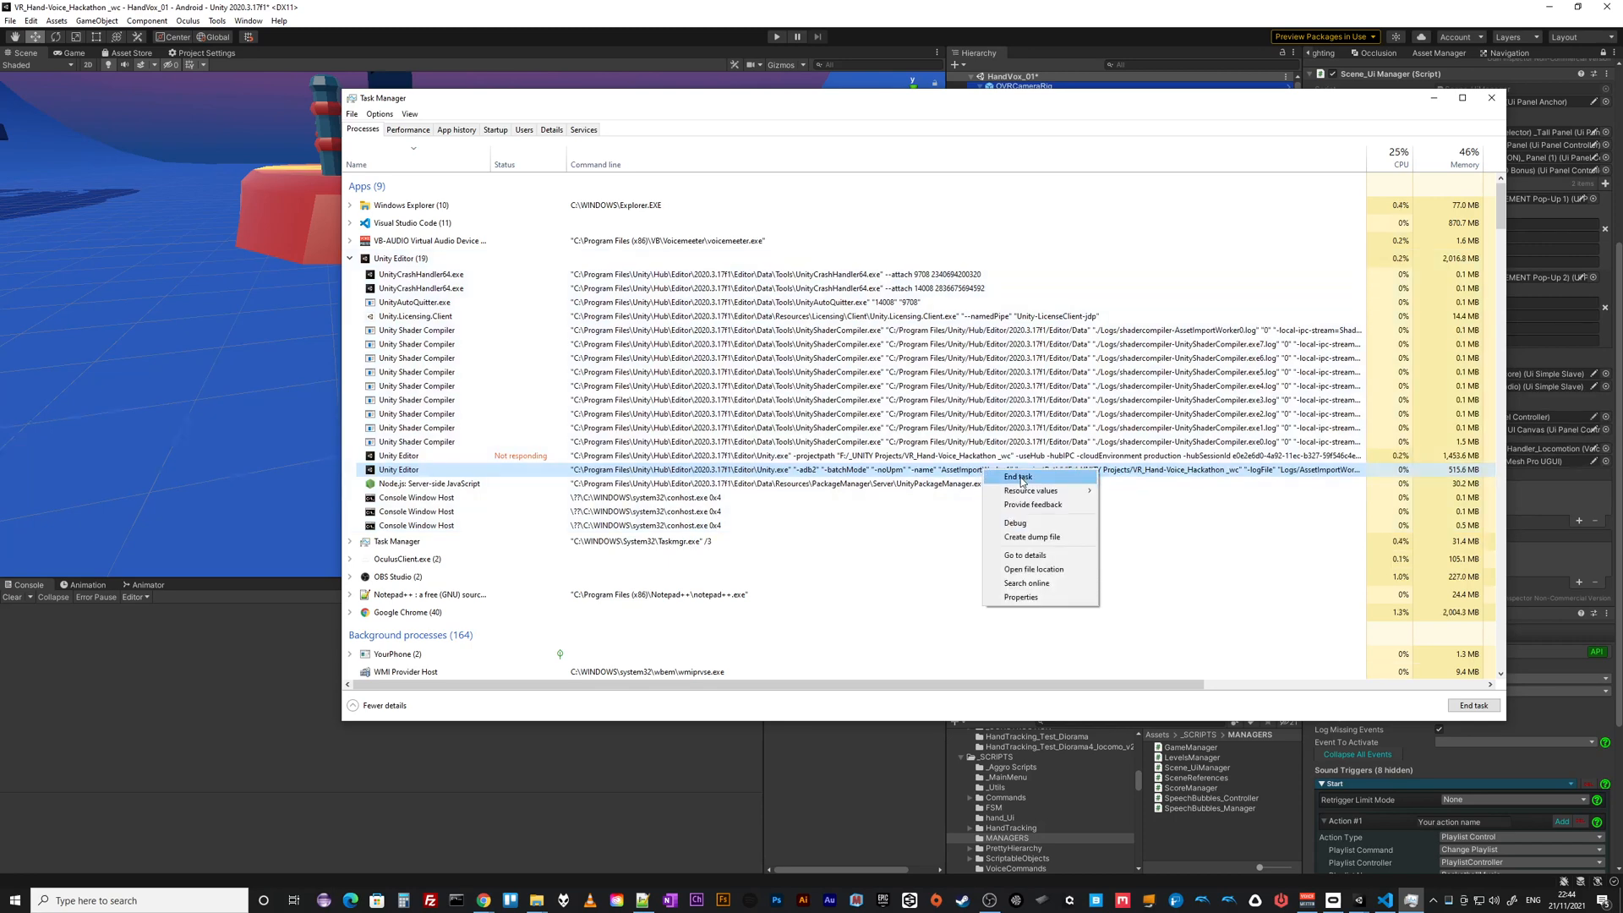
{"action": "left_click", "coordinate": [1018, 477]}
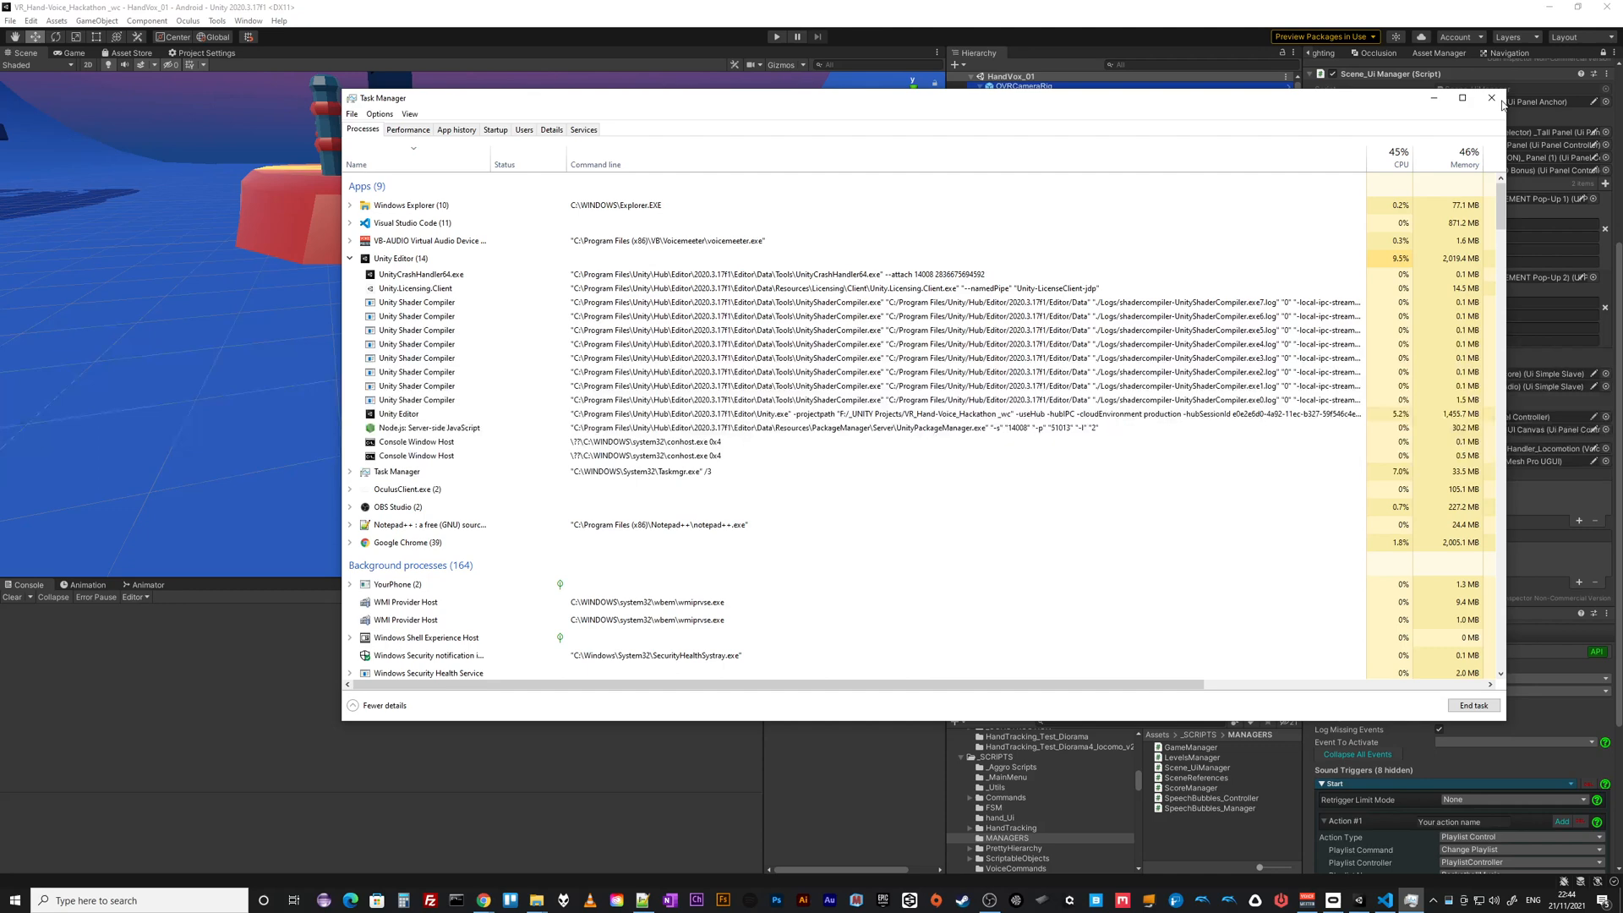
{"action": "left_click", "coordinate": [1488, 99]}
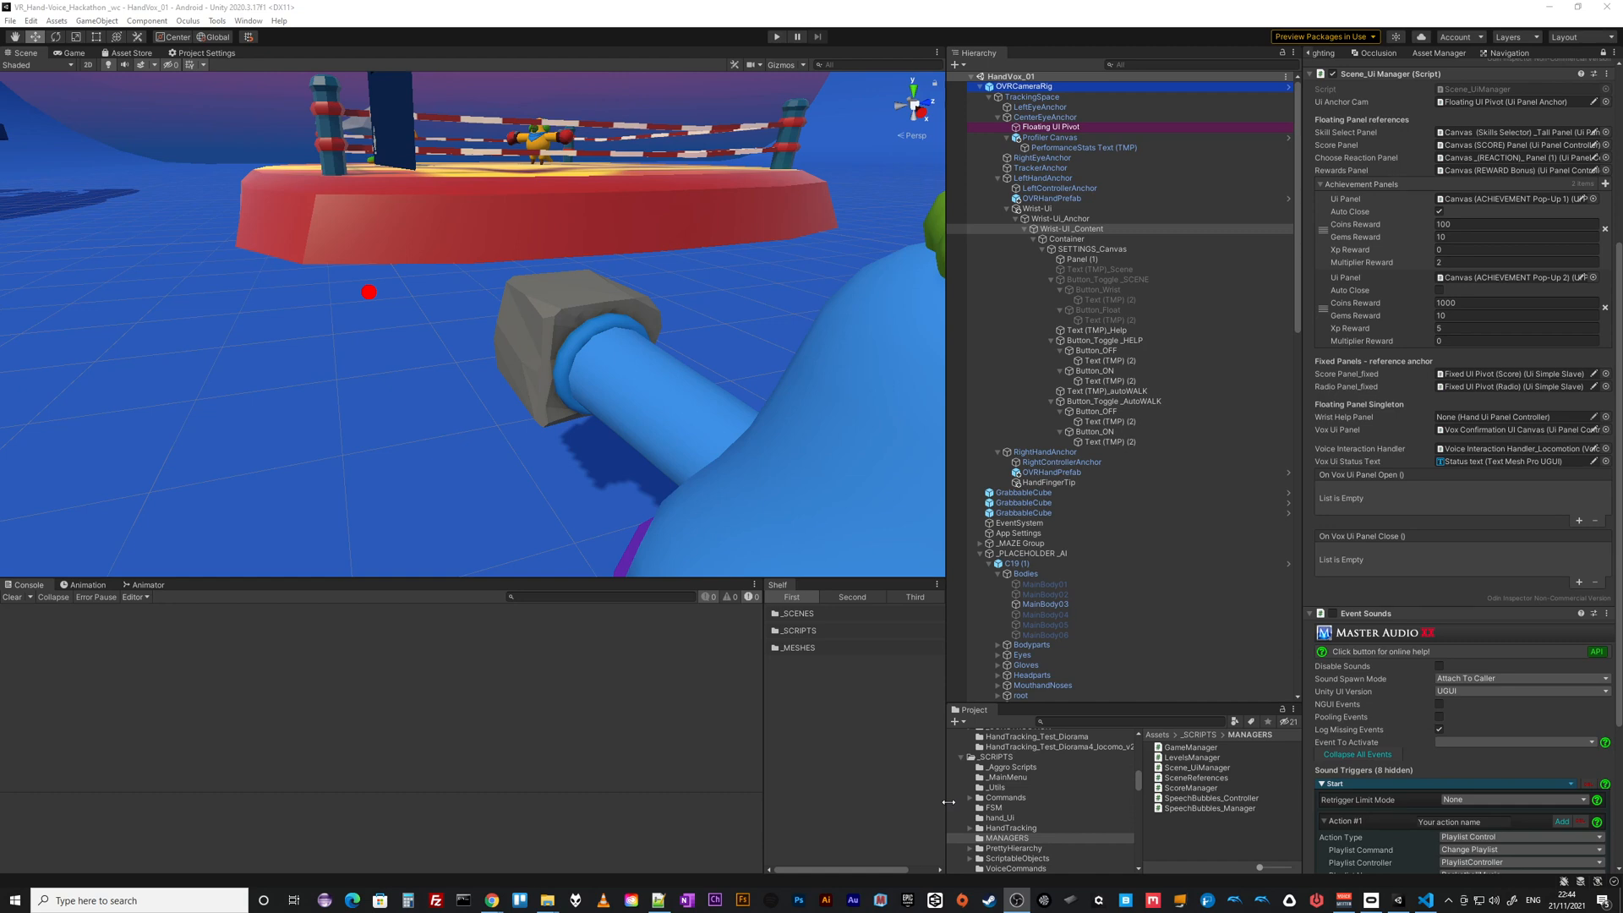
{"action": "mouse_move", "coordinate": [1185, 839]}
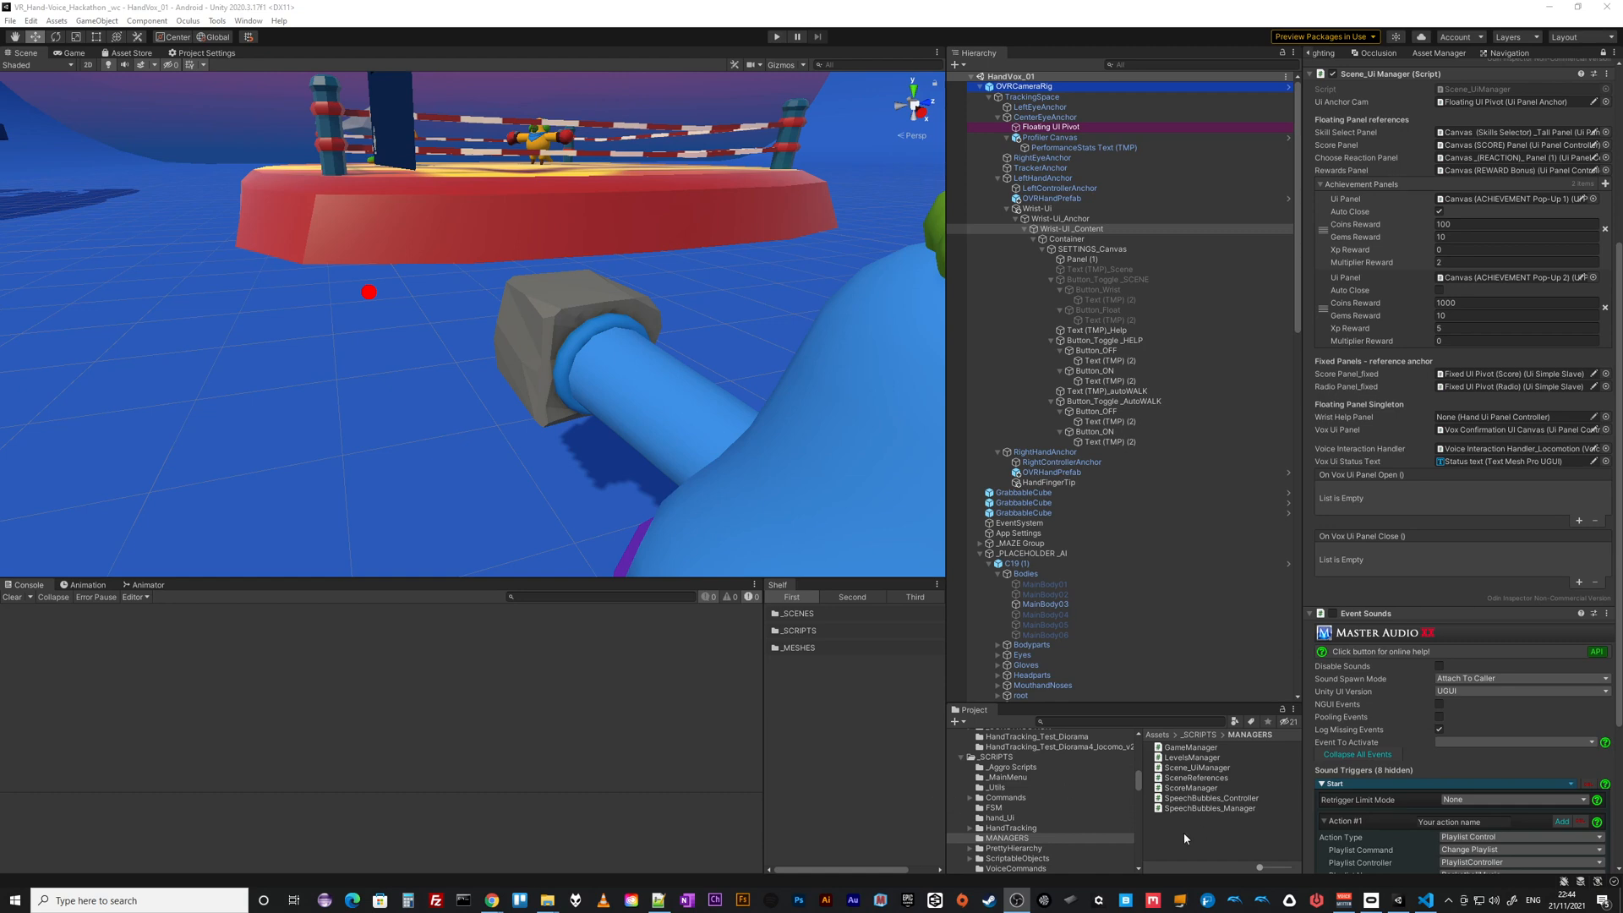
{"action": "right_click", "coordinate": [1184, 839]}
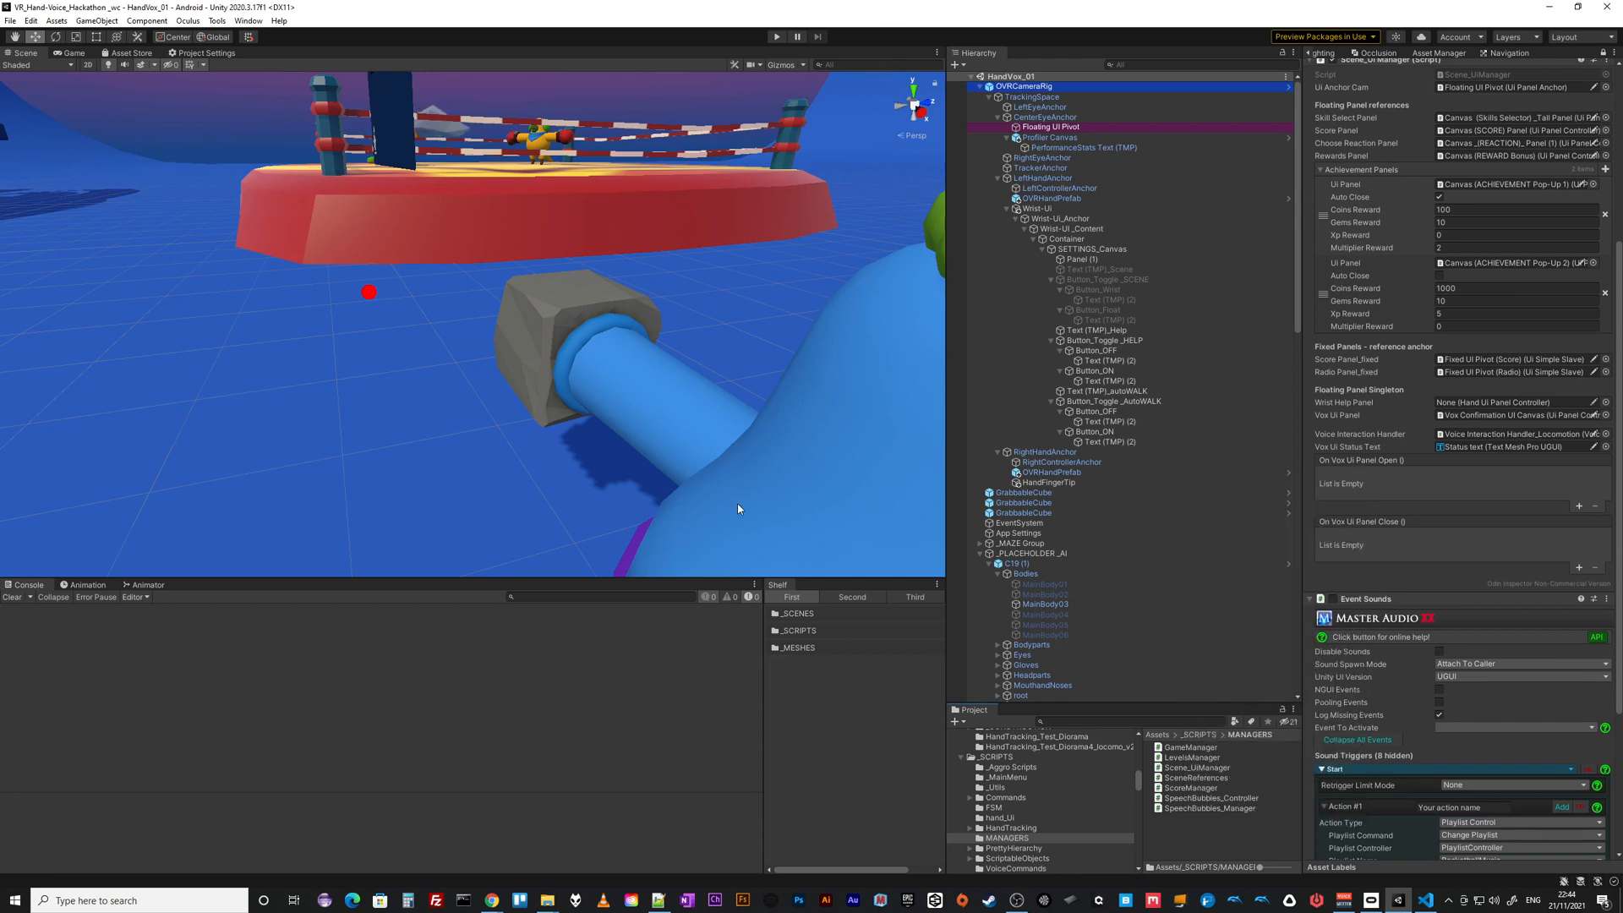
{"action": "mouse_move", "coordinate": [722, 646]}
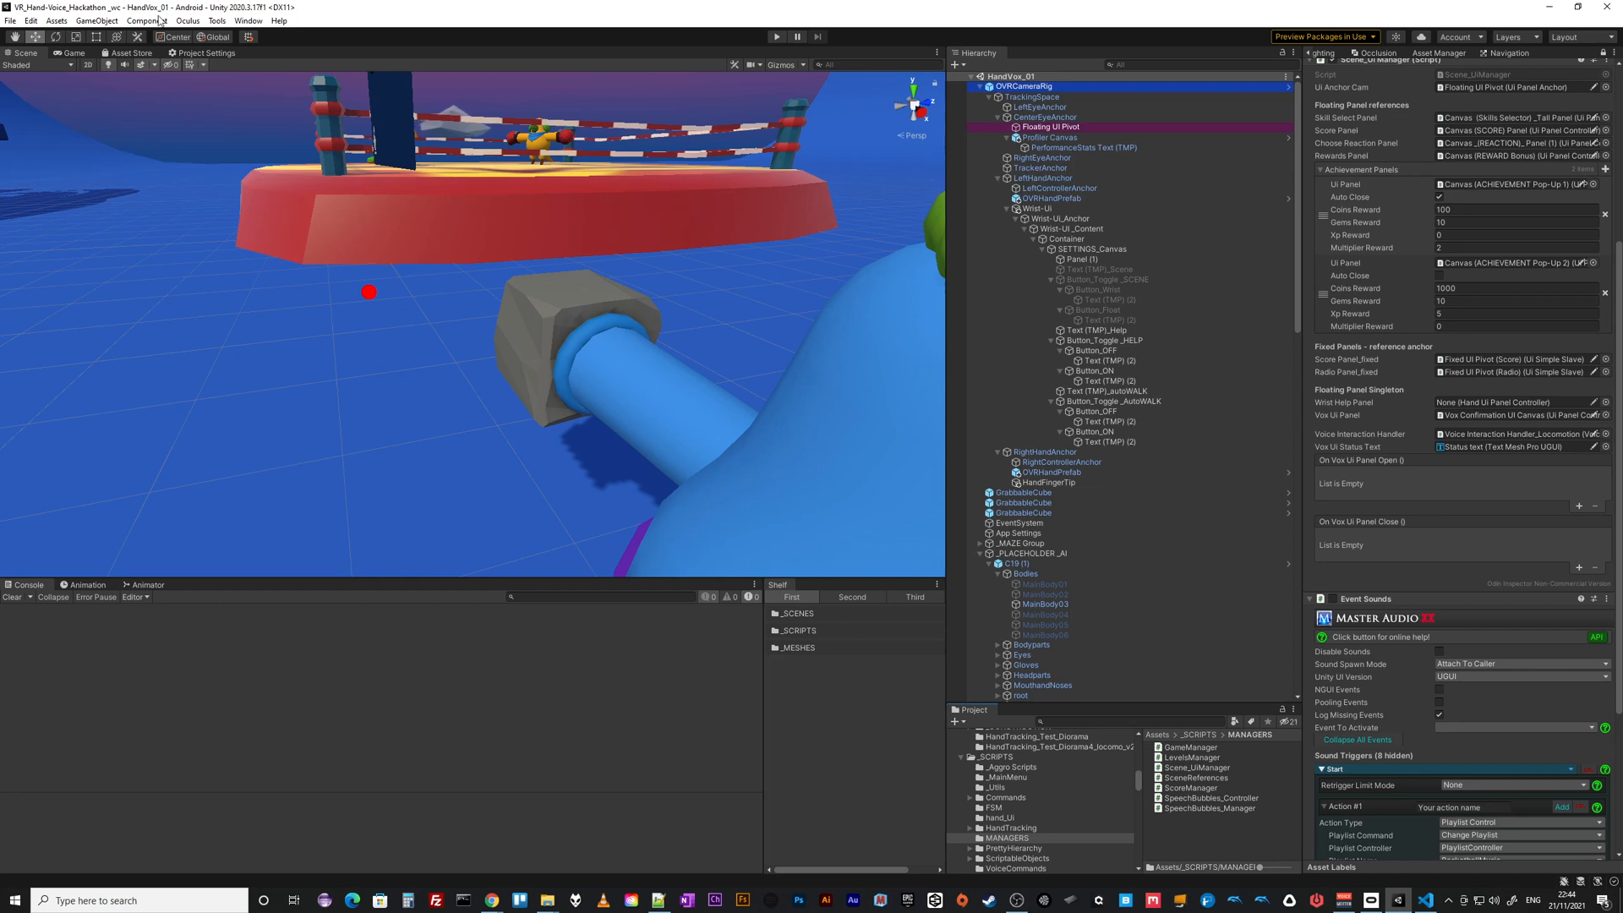
{"action": "mouse_move", "coordinate": [403, 524]}
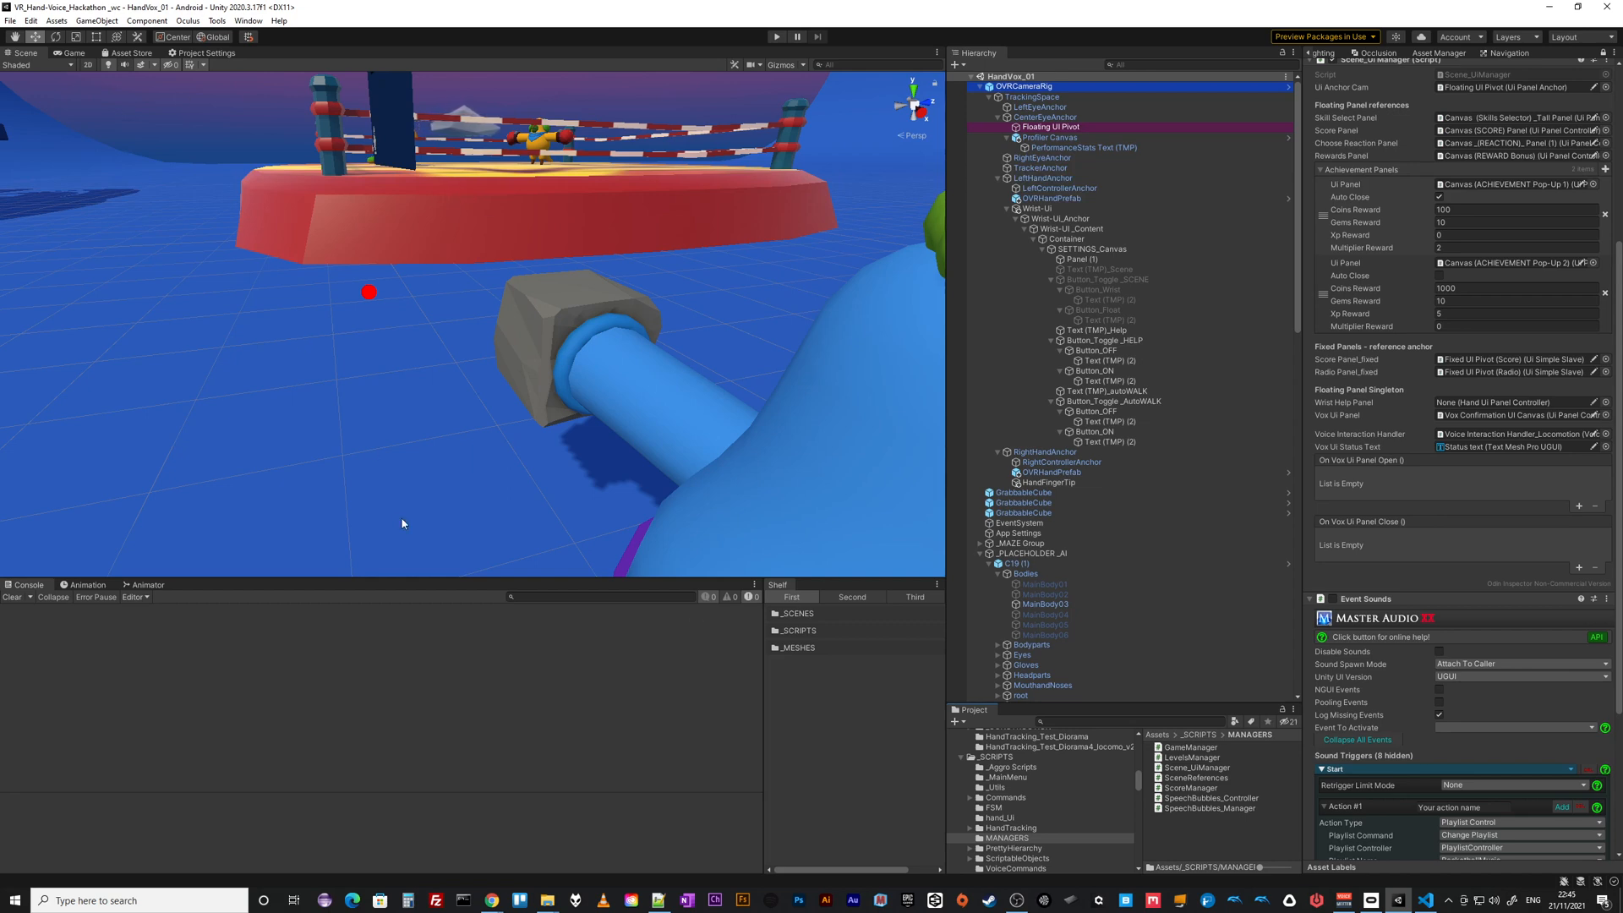